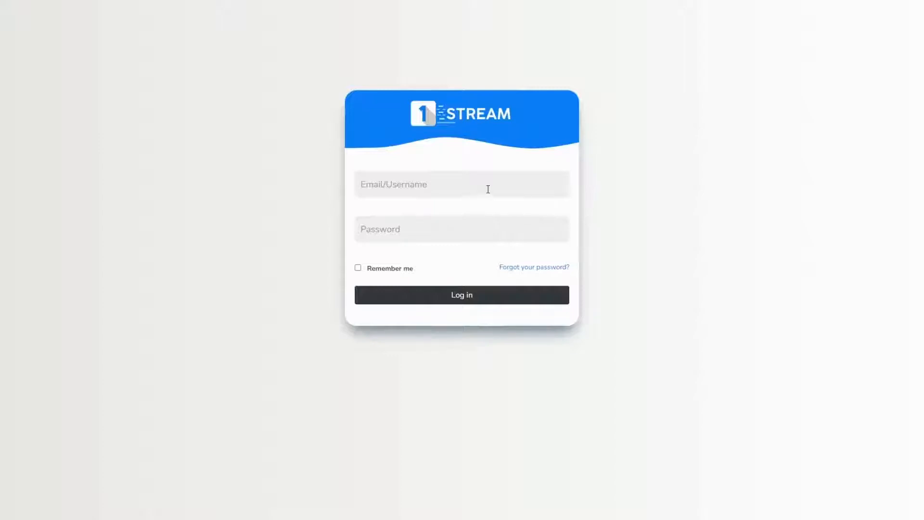
mouse_move(330, 113)
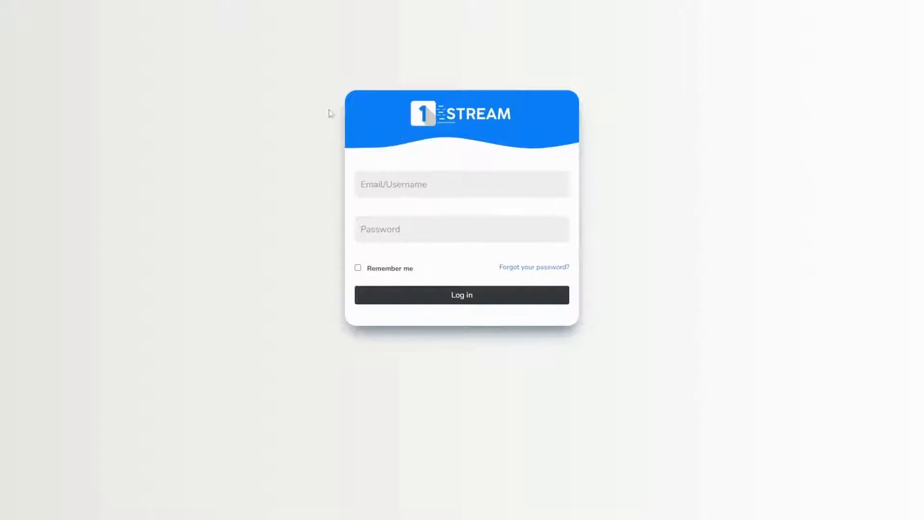
Step: Enter the administrator username 'admin00' and password on the login form
text(admin00)
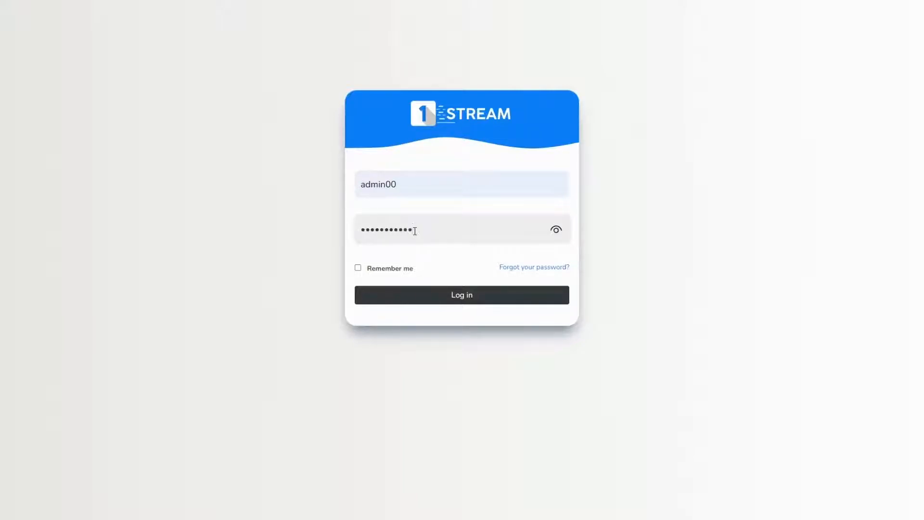
mouse_move(285, 230)
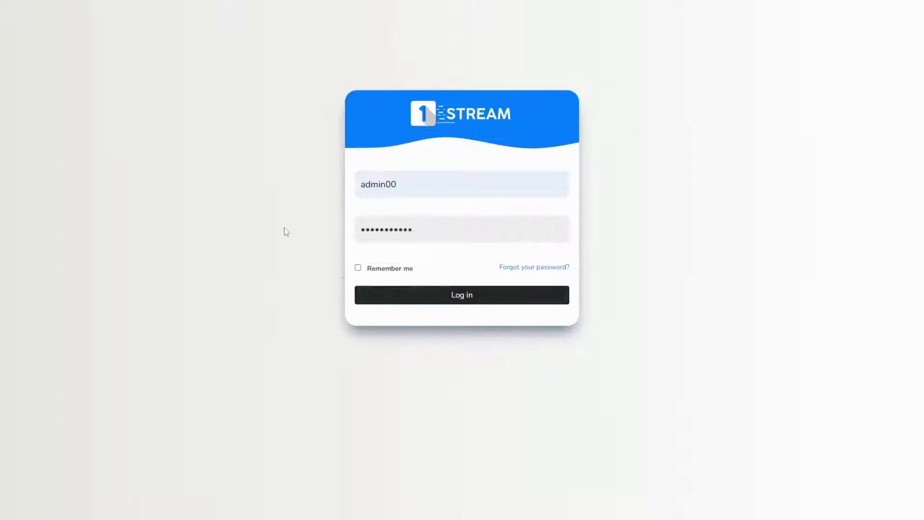
Step: Log in to the dashboard and expand the Security section in the sidebar
click(461, 294)
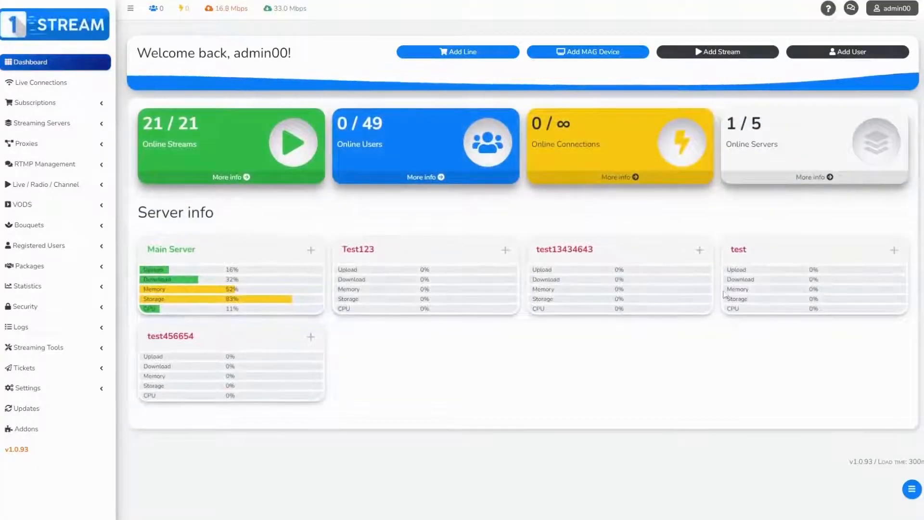
mouse_move(33, 374)
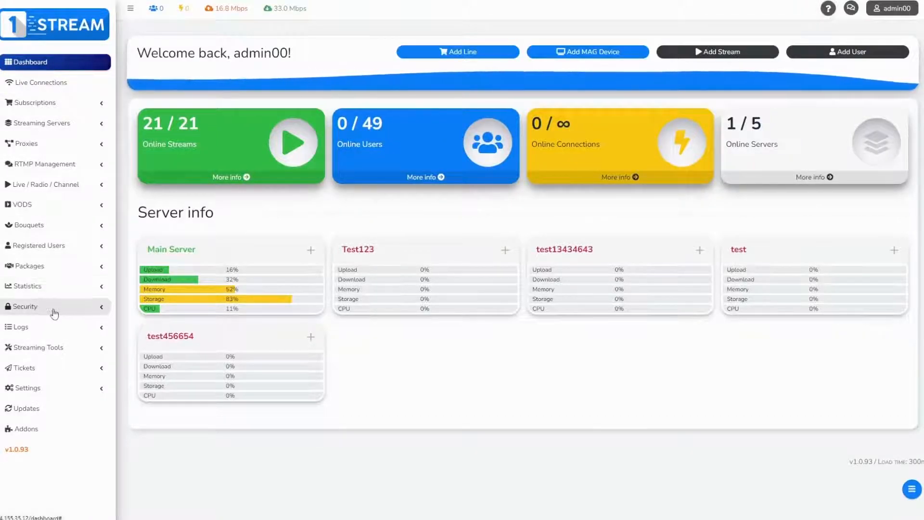
click(24, 306)
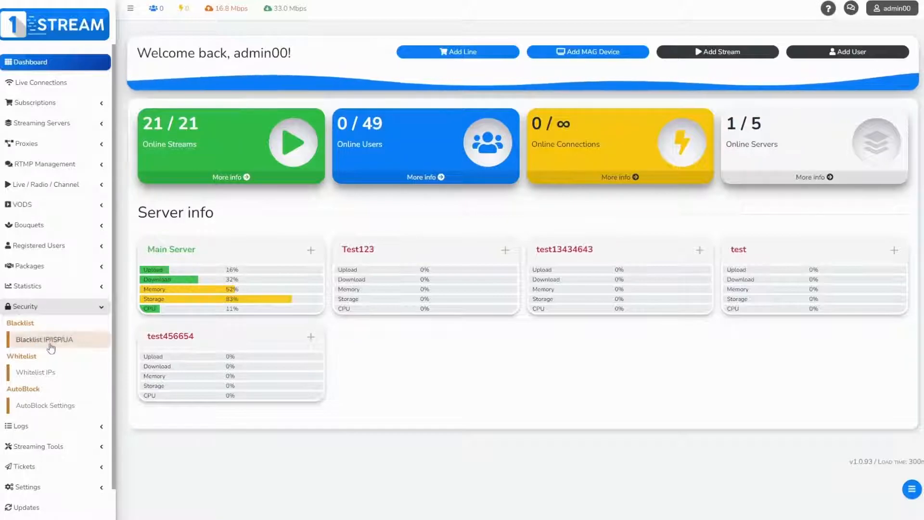
Step: Save a blacklist rule for IP 192.22.15.5 with Scope All and Type IP
click(45, 340)
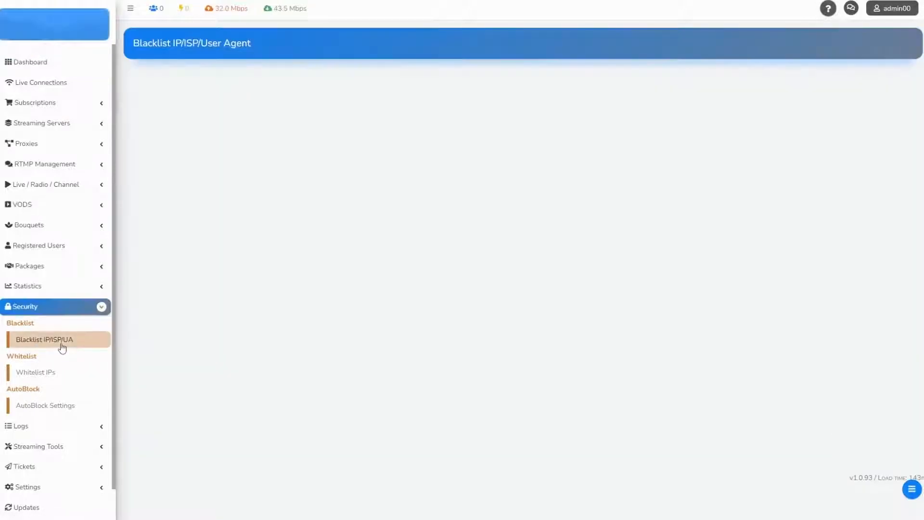
click(46, 340)
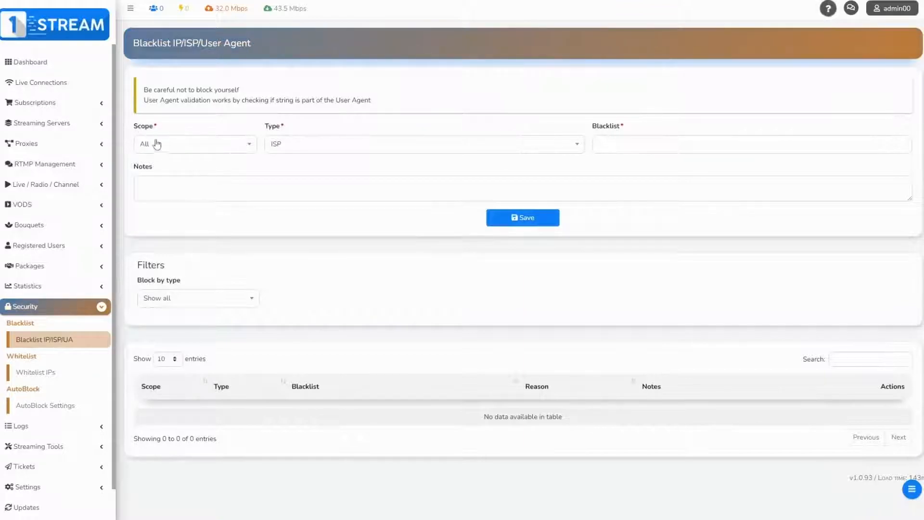
click(195, 144)
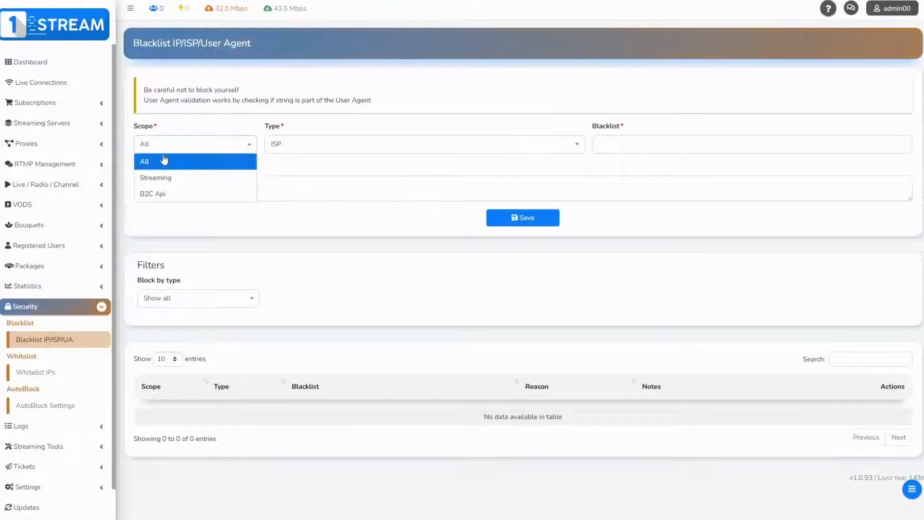
click(423, 143)
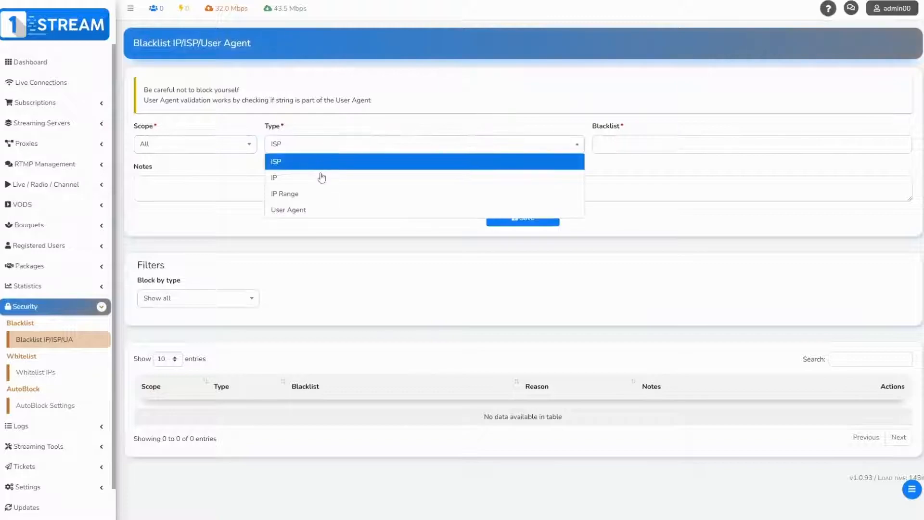
mouse_move(306, 177)
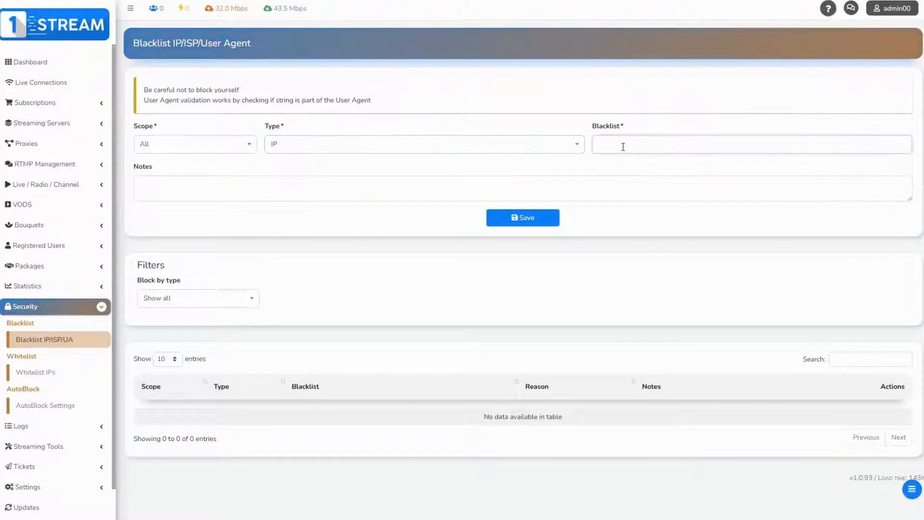
text(192.22.15.5)
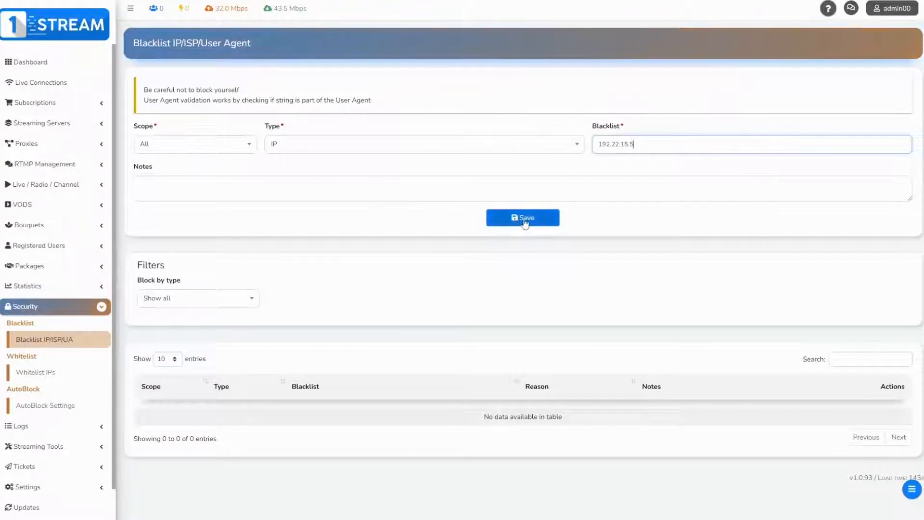
click(522, 218)
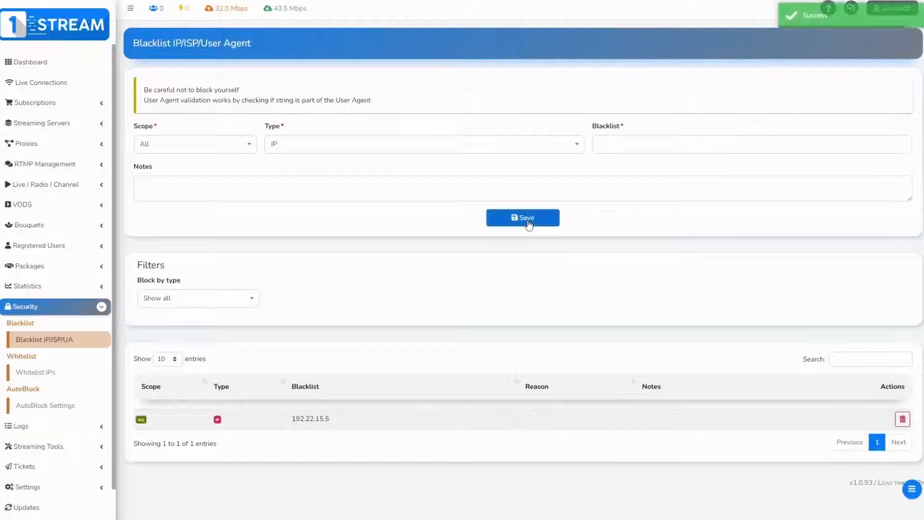
double_click(310, 419)
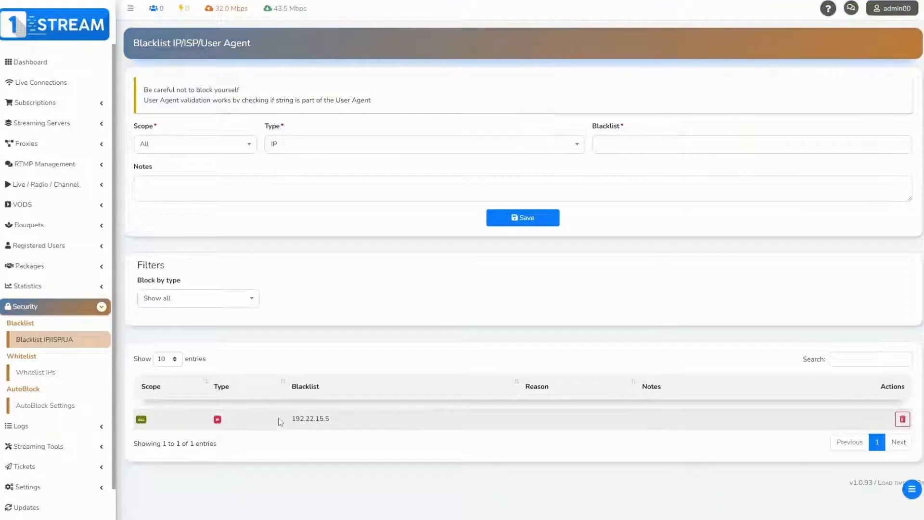
mouse_move(35, 371)
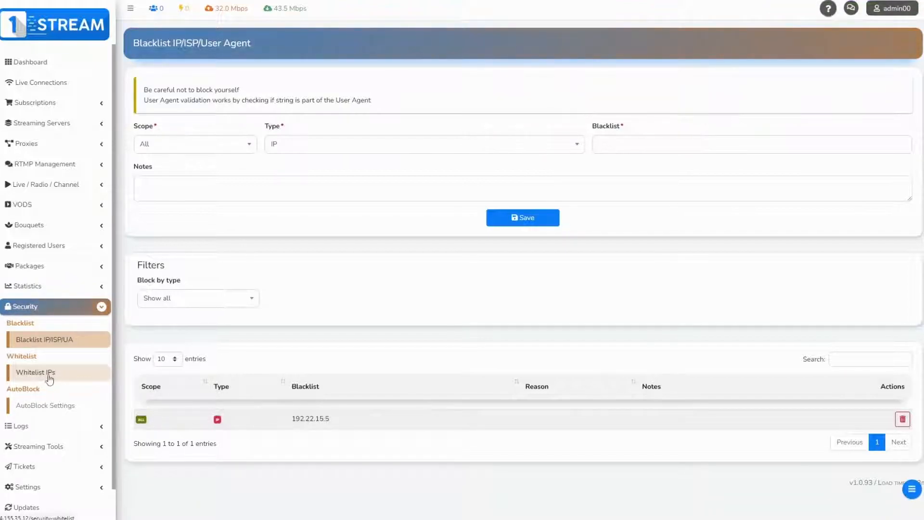
Step: Save a whitelist entry of Type IP for 192.22.15.55
click(35, 372)
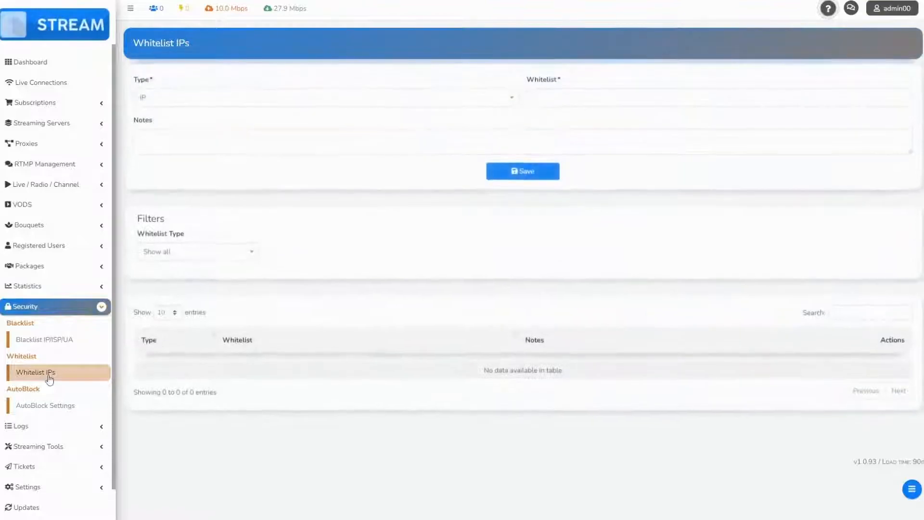
click(324, 97)
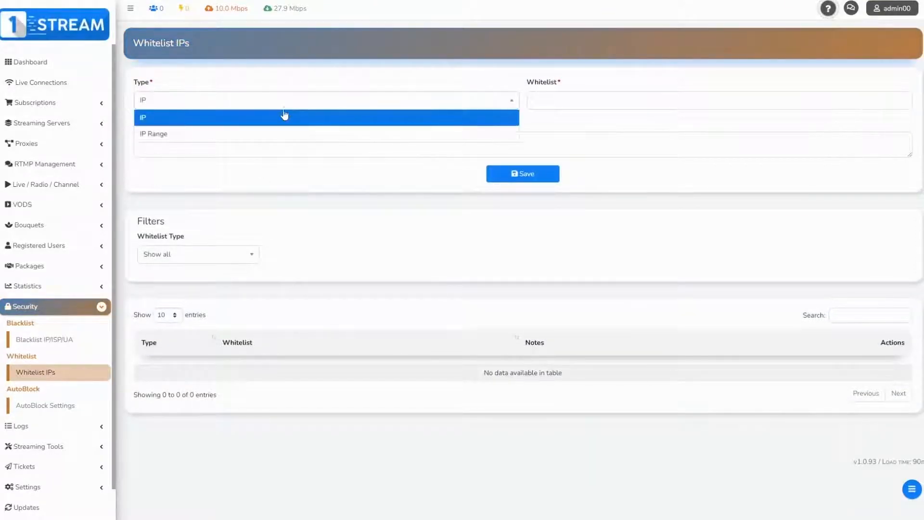
click(283, 117)
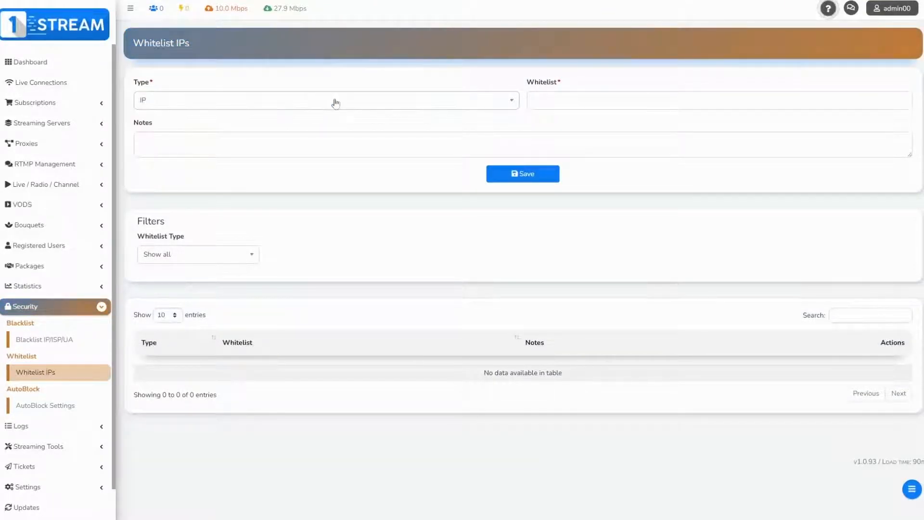
text(192.22.155)
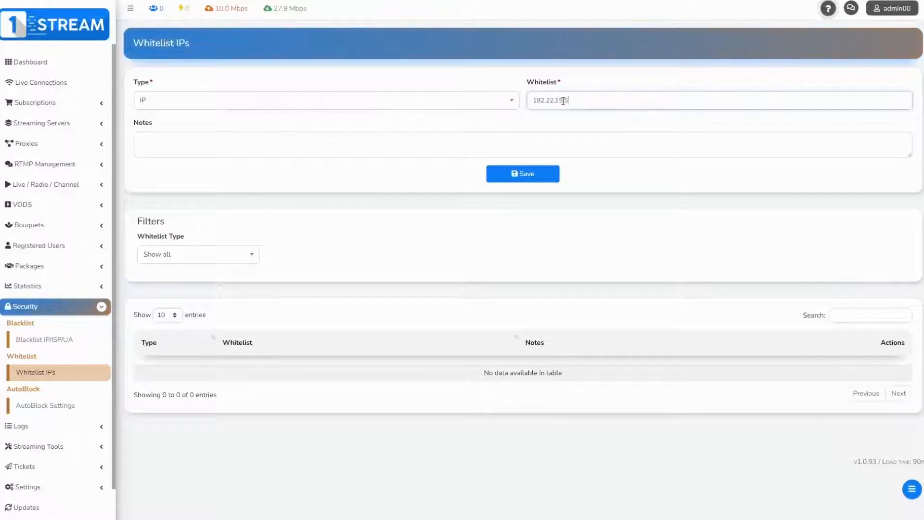
text(.55)
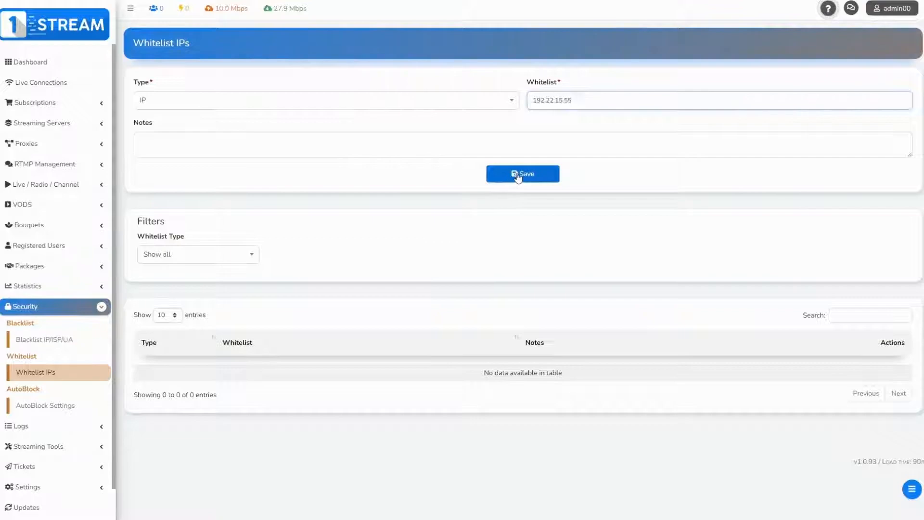
click(522, 174)
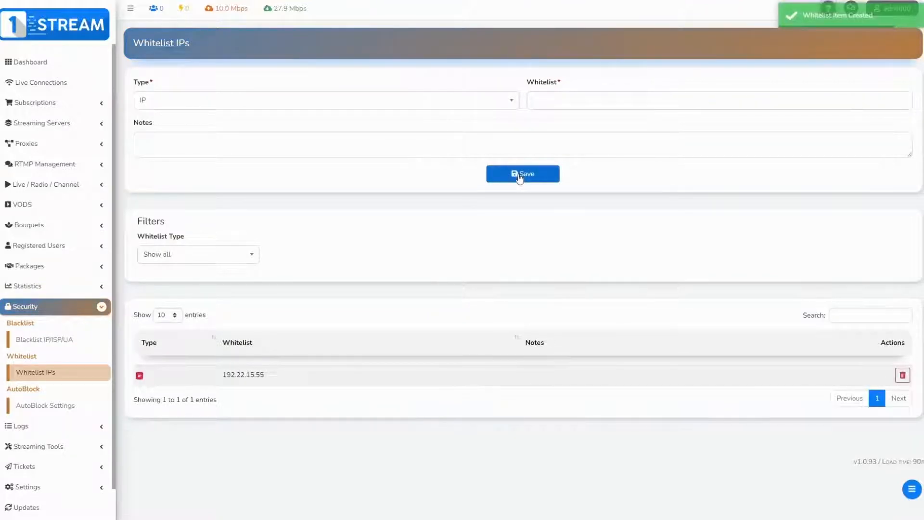
double_click(243, 374)
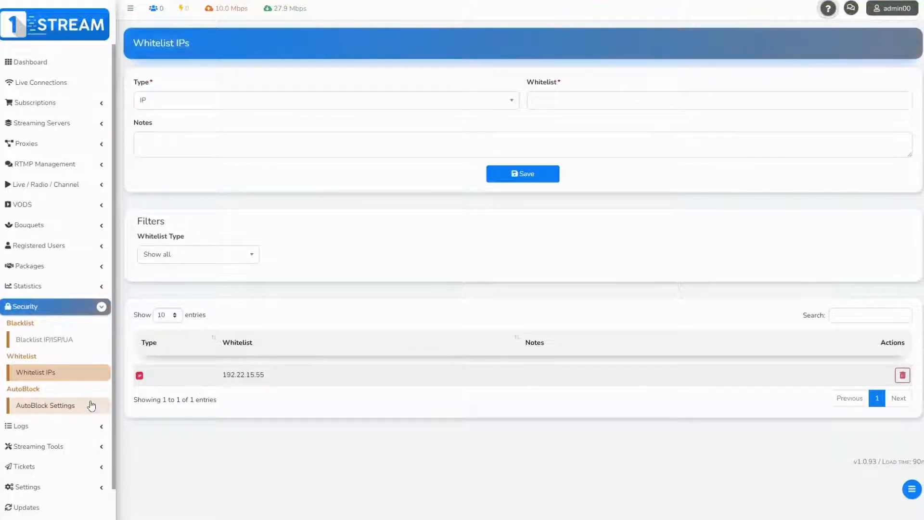
Step: Toggle Enable AutoBlocking Yes then back to No and review the Timely Rules, highlighting line_lock_violation
click(45, 406)
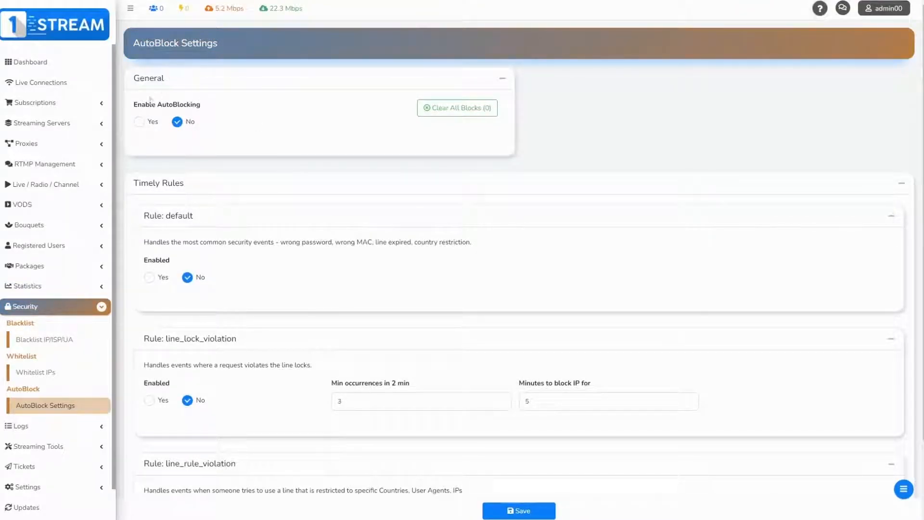
click(140, 122)
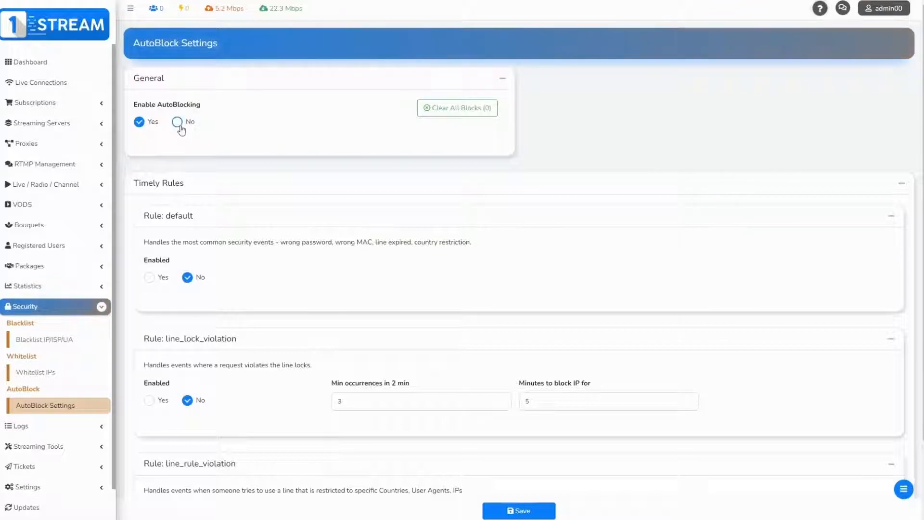
click(178, 121)
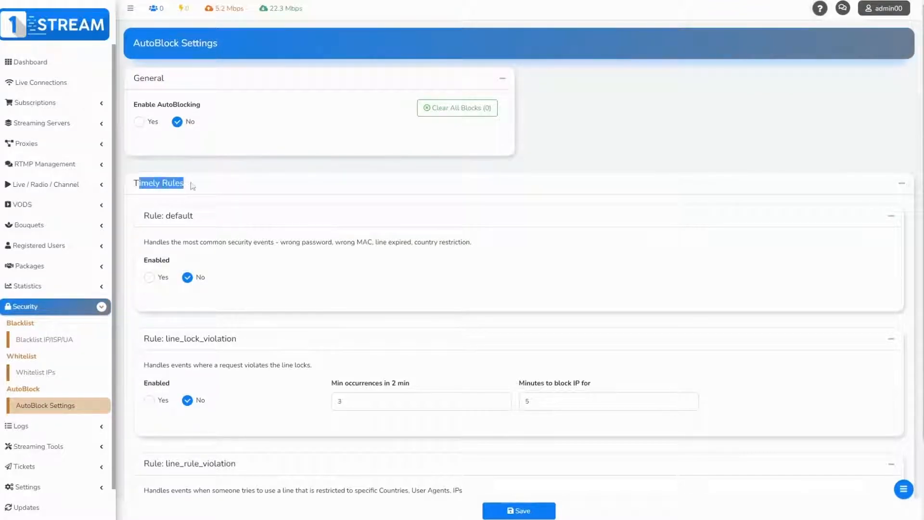
scroll(down, 3)
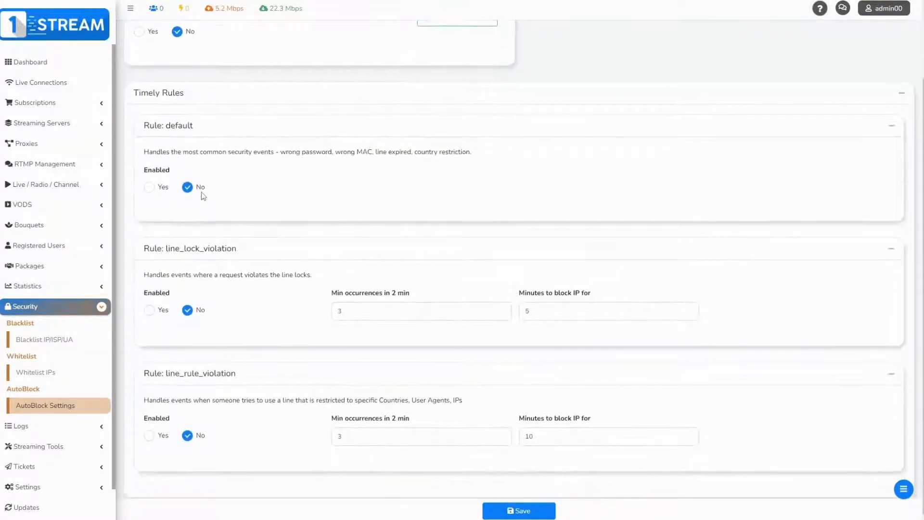
double_click(189, 248)
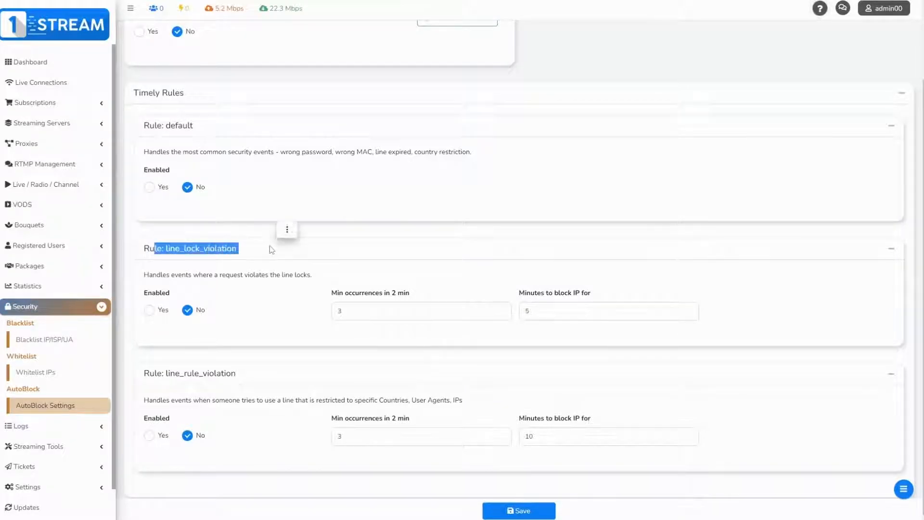